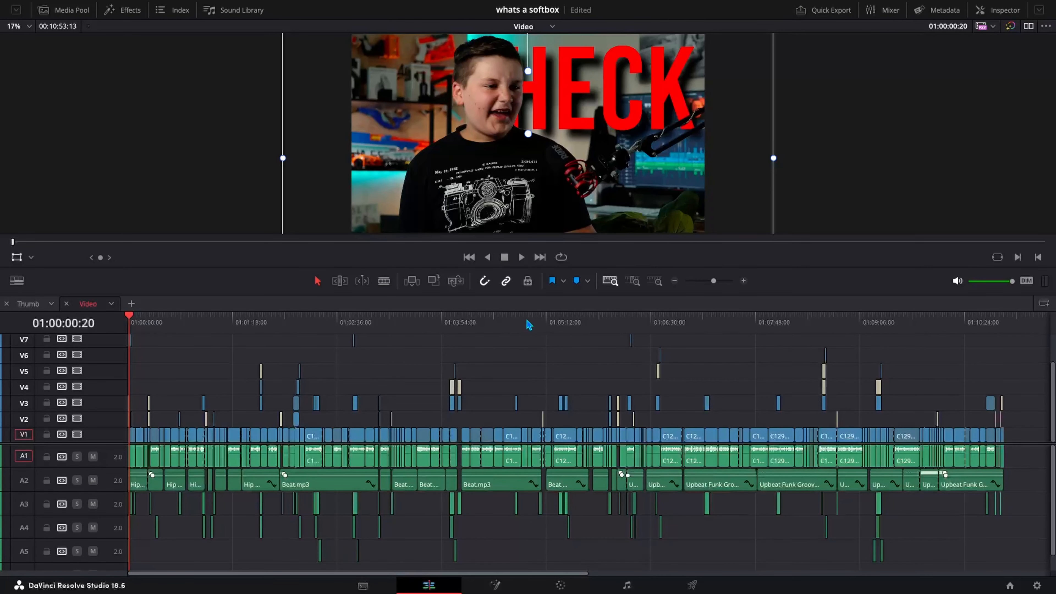
mouse_move(536, 325)
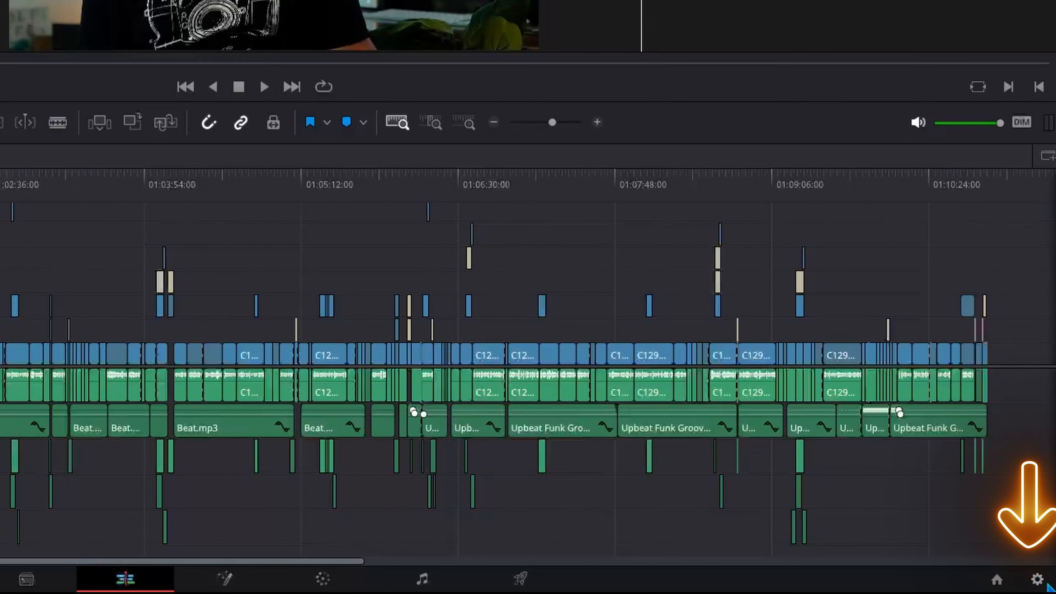
mouse_move(1036, 582)
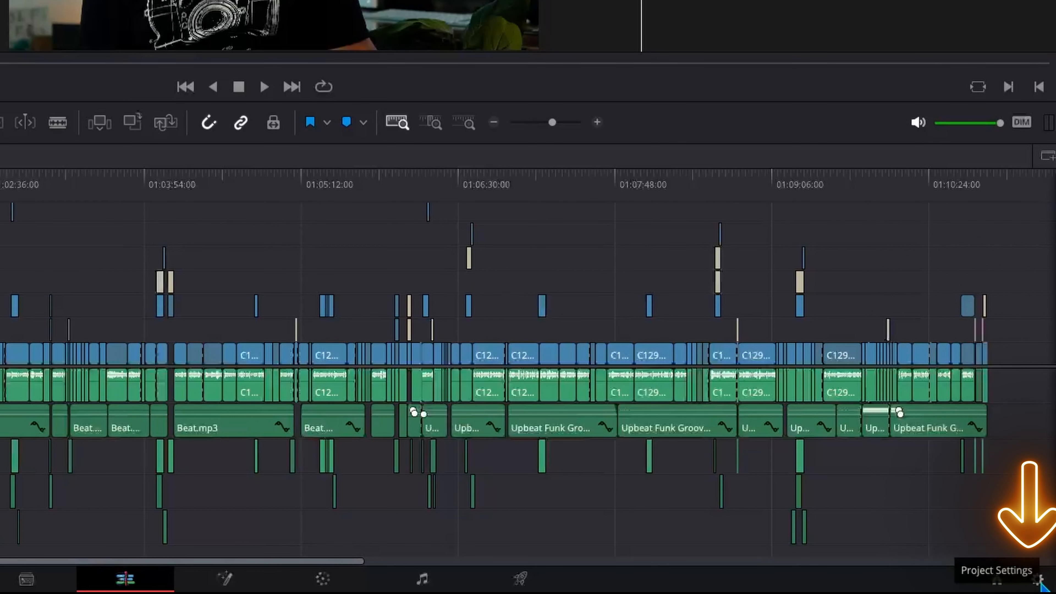
Browse the project's Image Scaling and Camera Raw settings, then return to Master Settings
click(1037, 580)
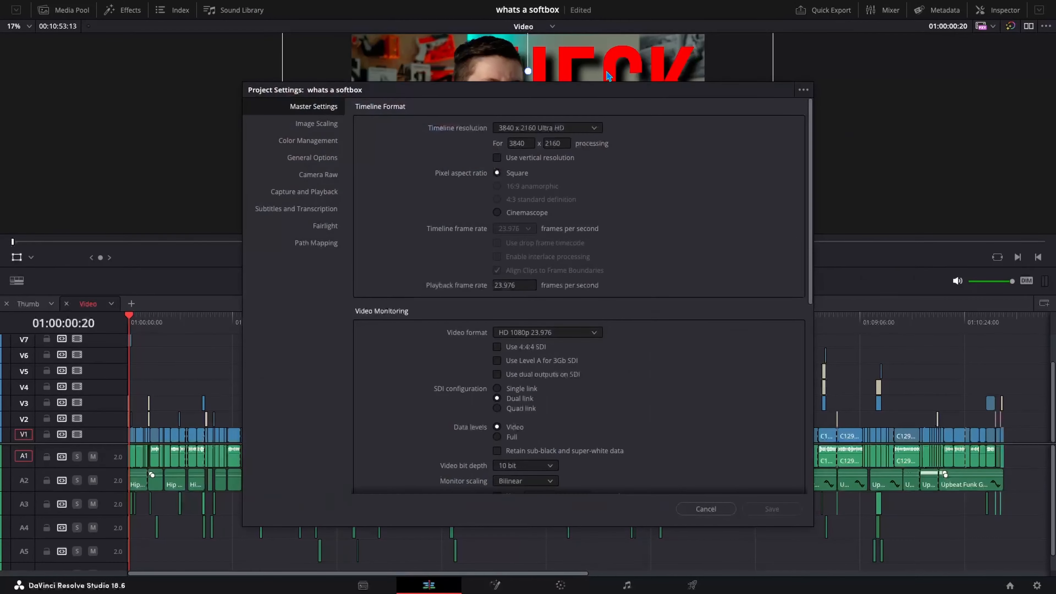
mouse_move(628, 179)
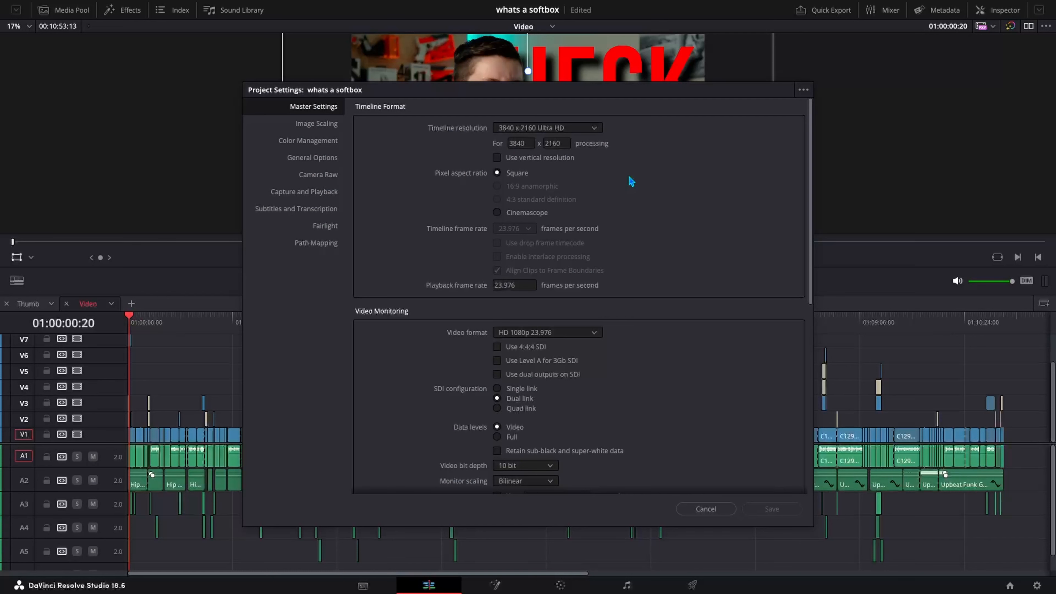
click(316, 124)
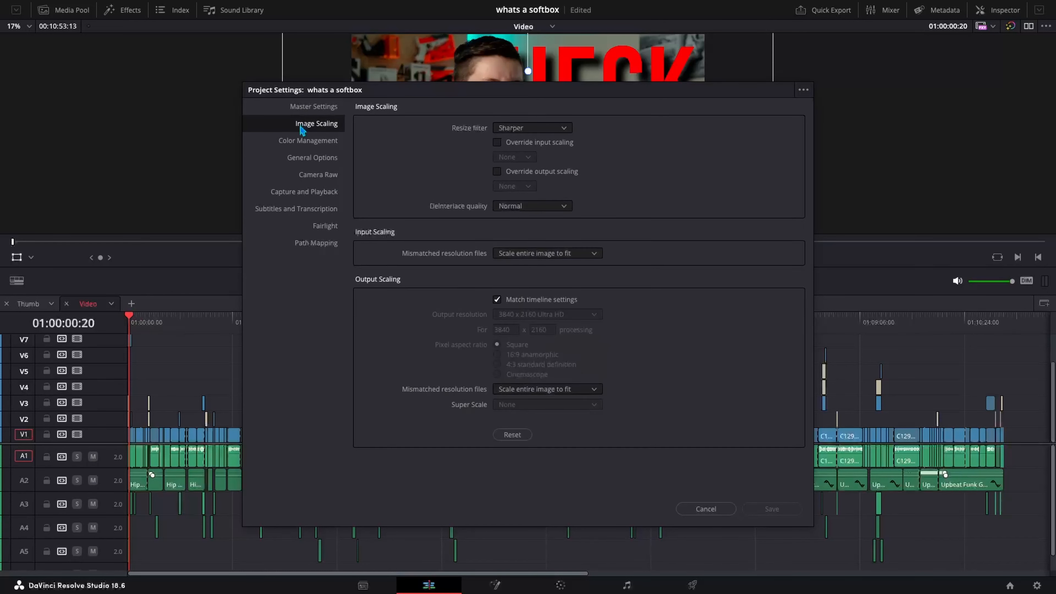
click(318, 175)
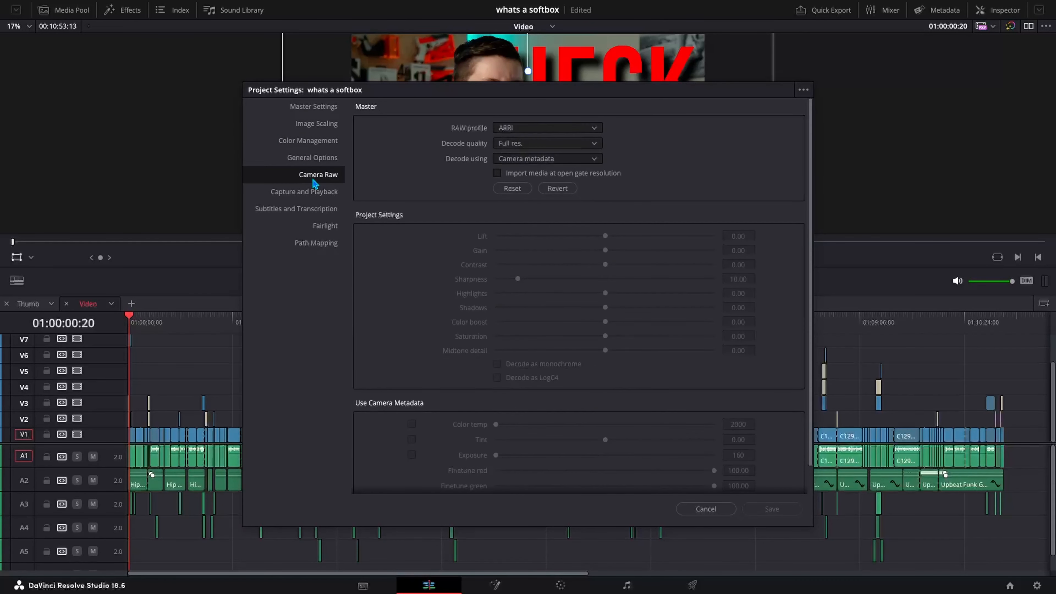
click(314, 107)
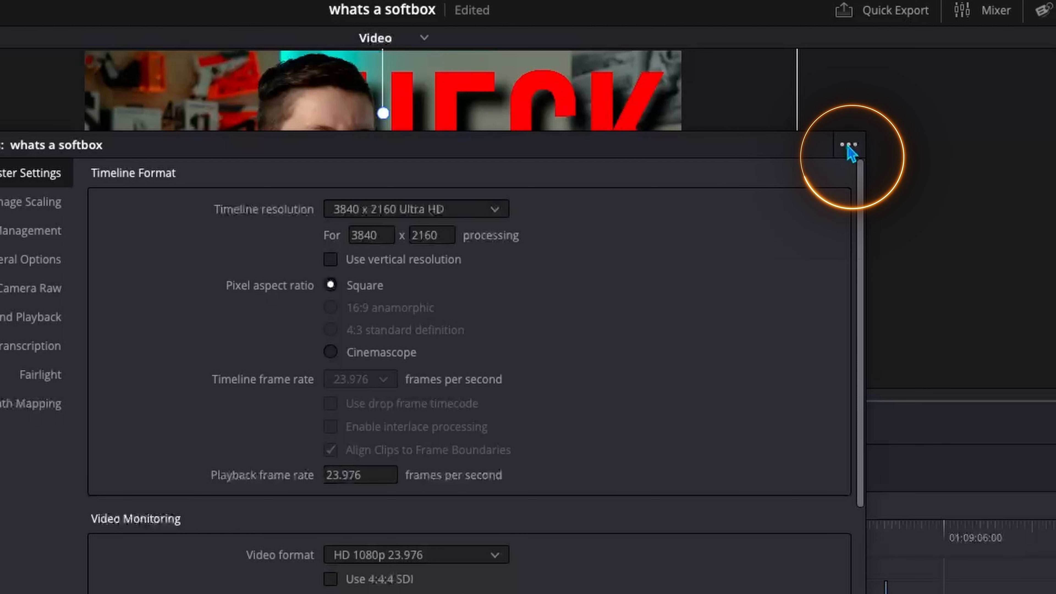
Start saving the current settings as a preset, entering 'pr' as its name
click(848, 144)
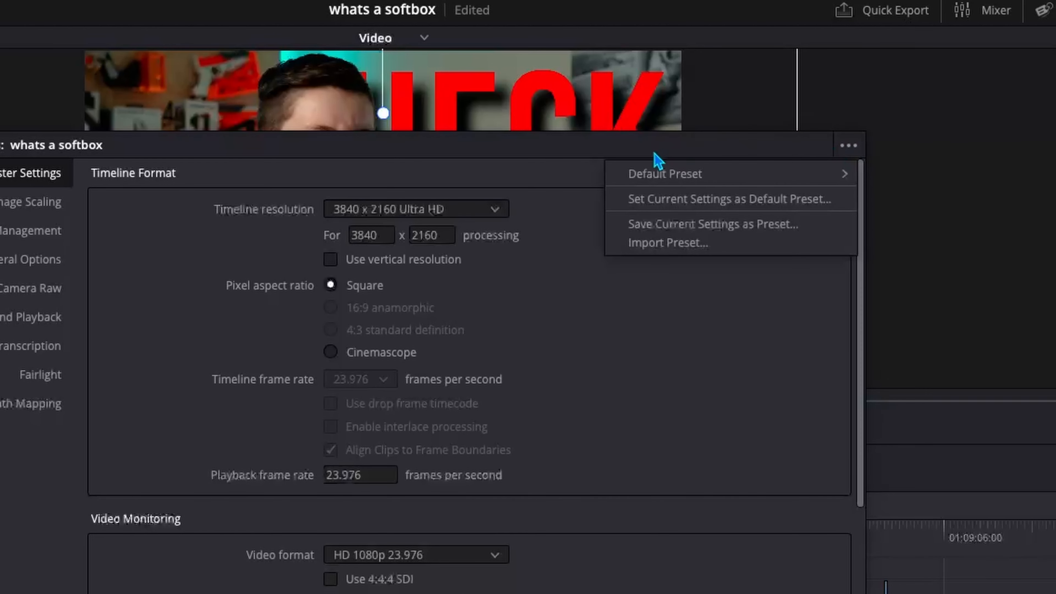
mouse_move(641, 230)
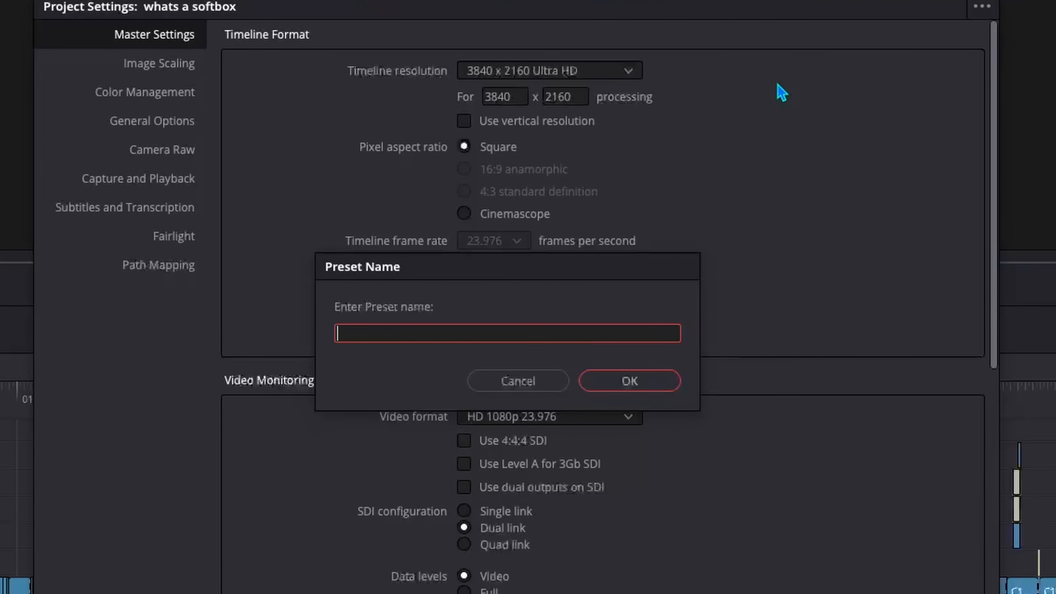
text(pr)
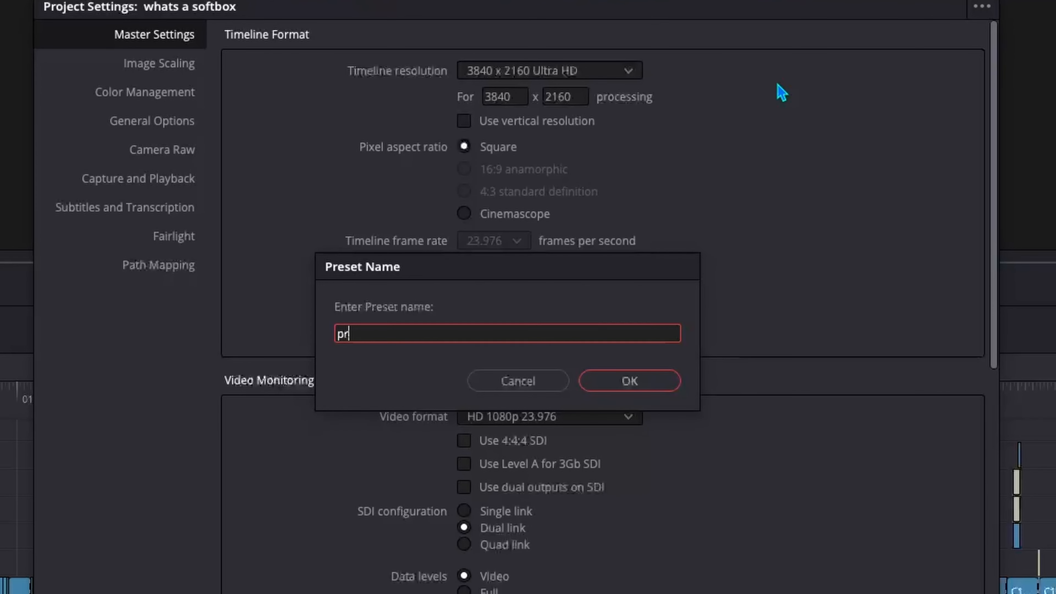